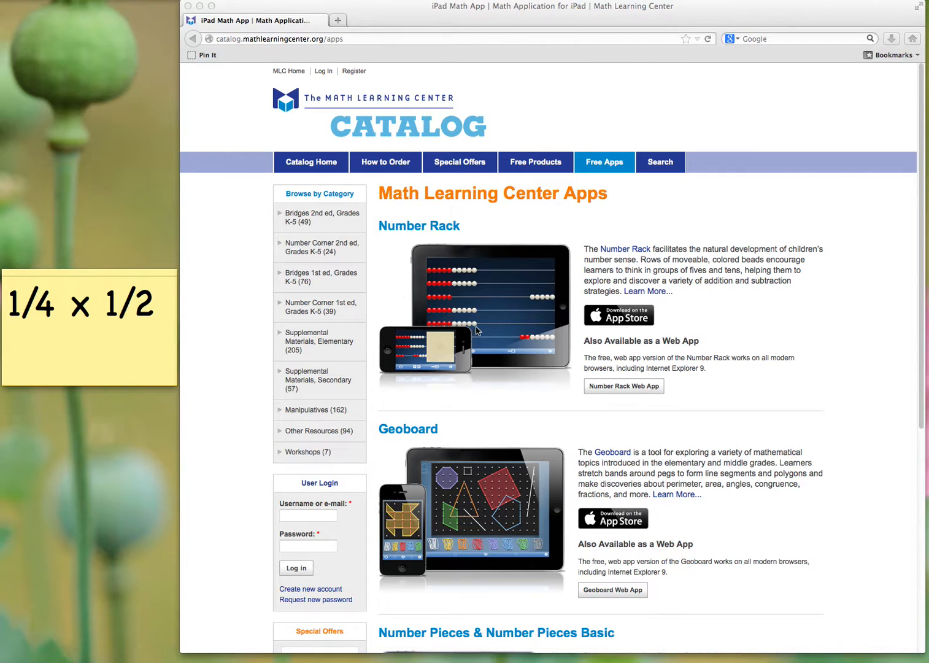
mouse_move(479, 326)
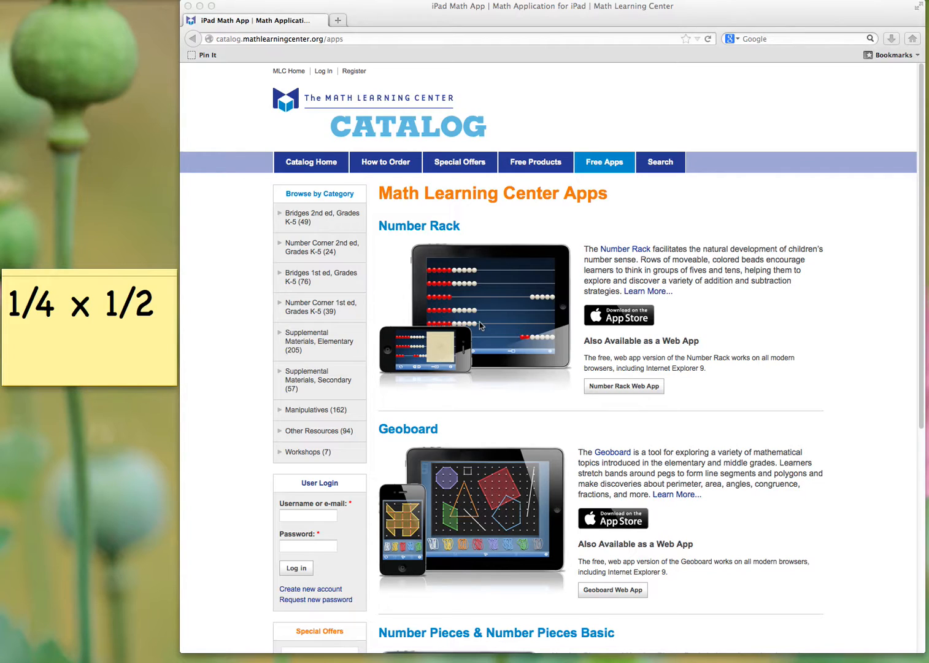
mouse_move(494, 311)
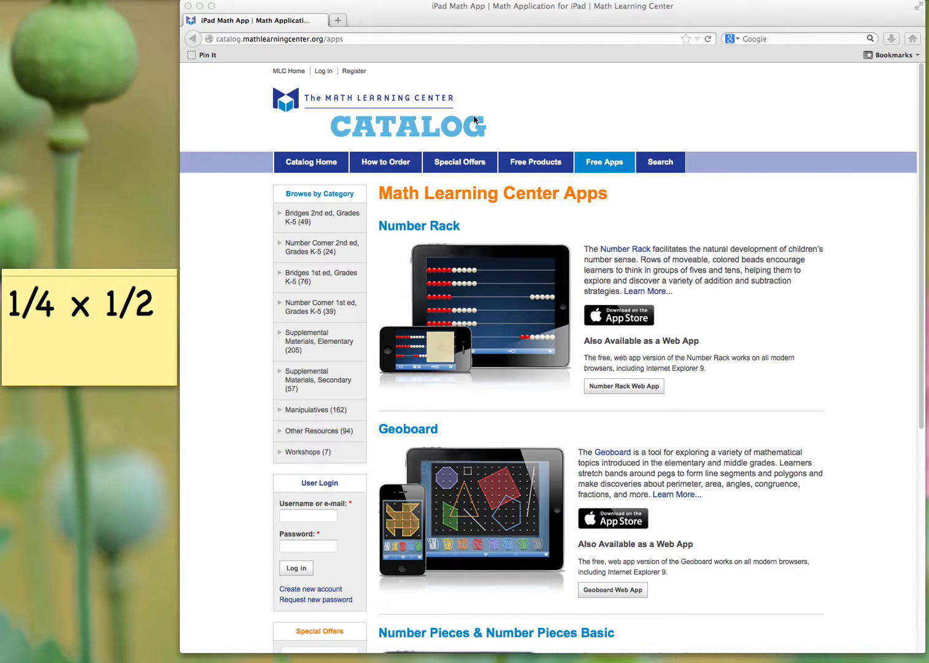
mouse_move(605, 162)
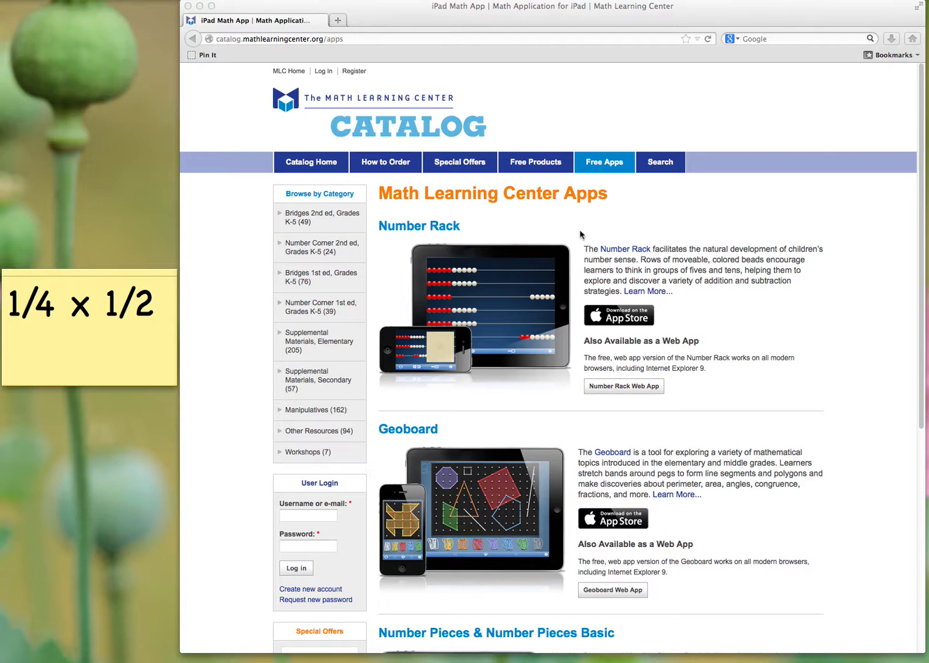
mouse_move(605, 448)
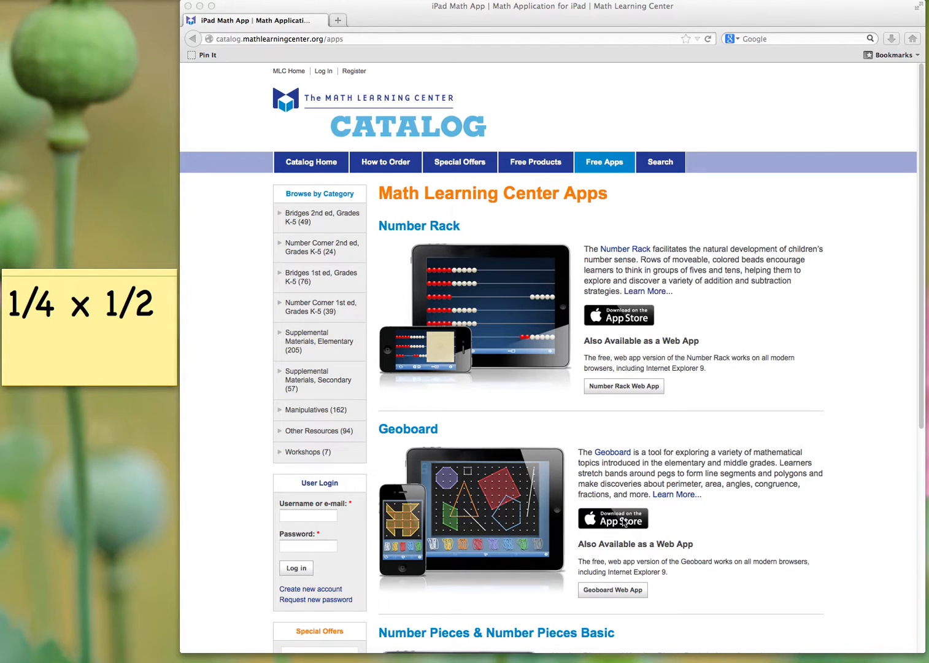
mouse_move(624, 575)
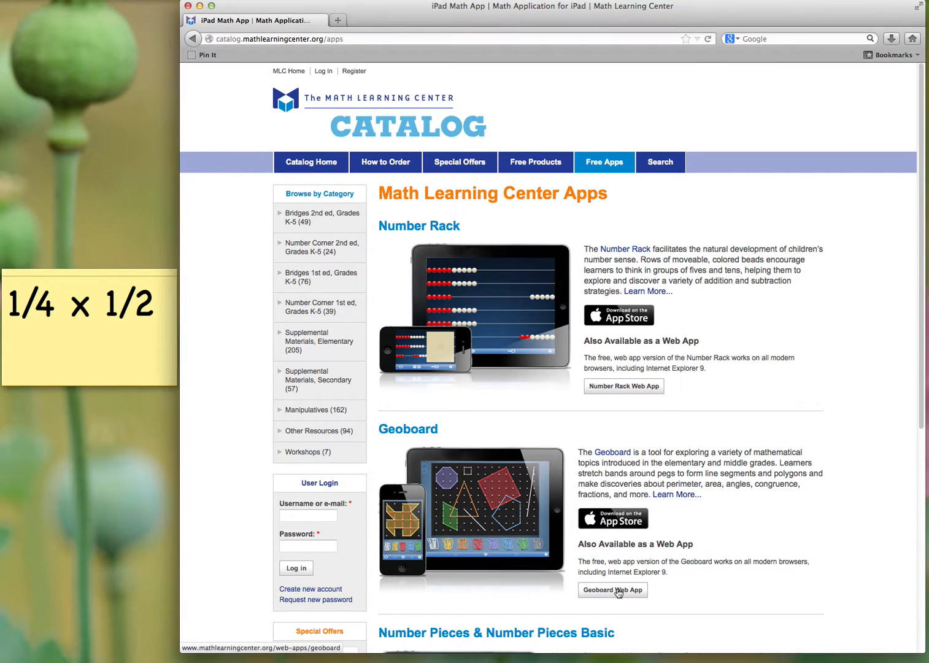
Launch the Geoboard web app from the Math Learning Center page.
click(612, 590)
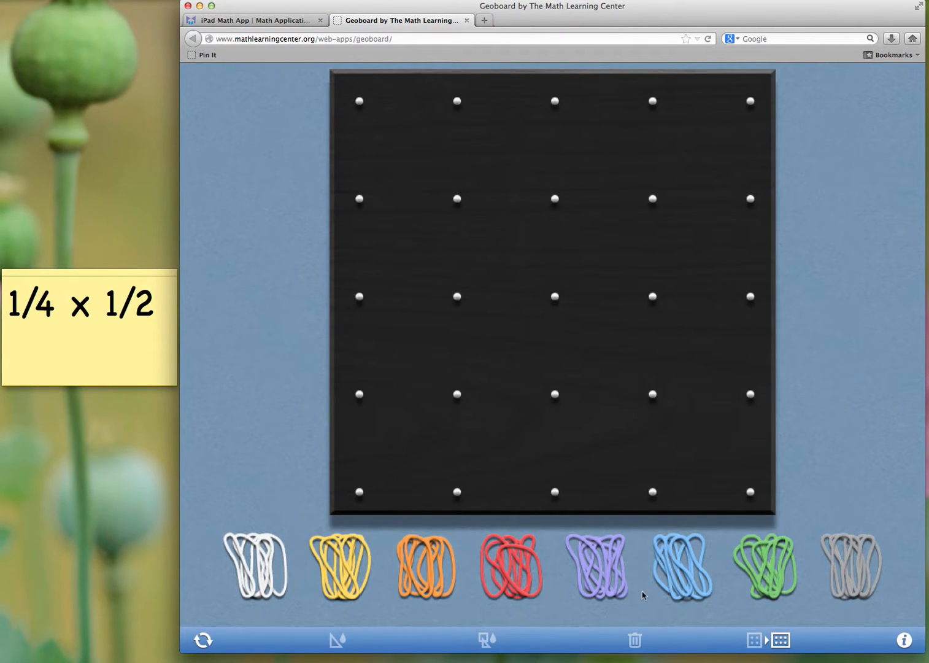
mouse_move(457, 375)
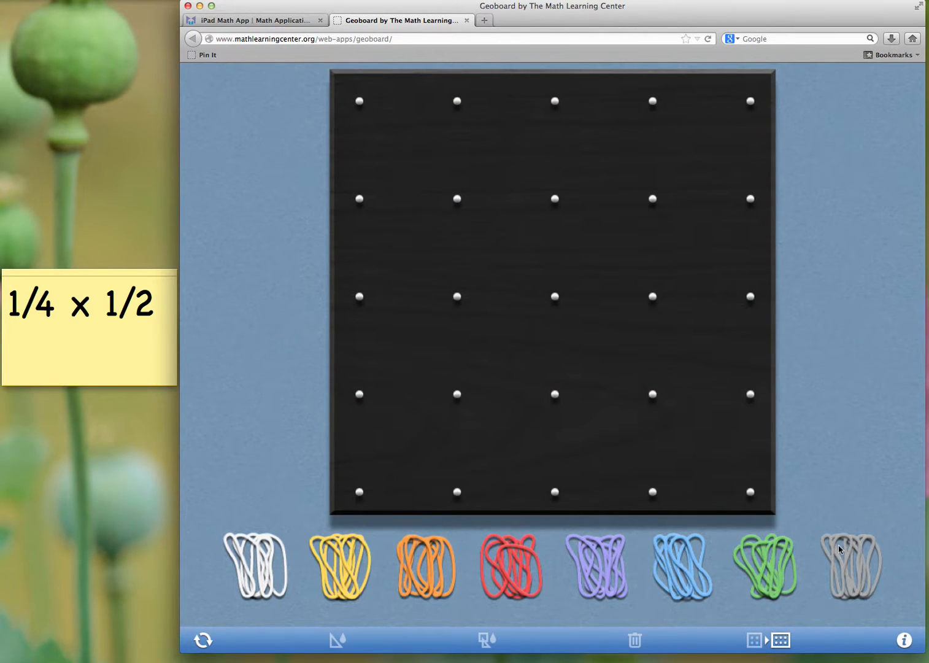
mouse_move(91, 323)
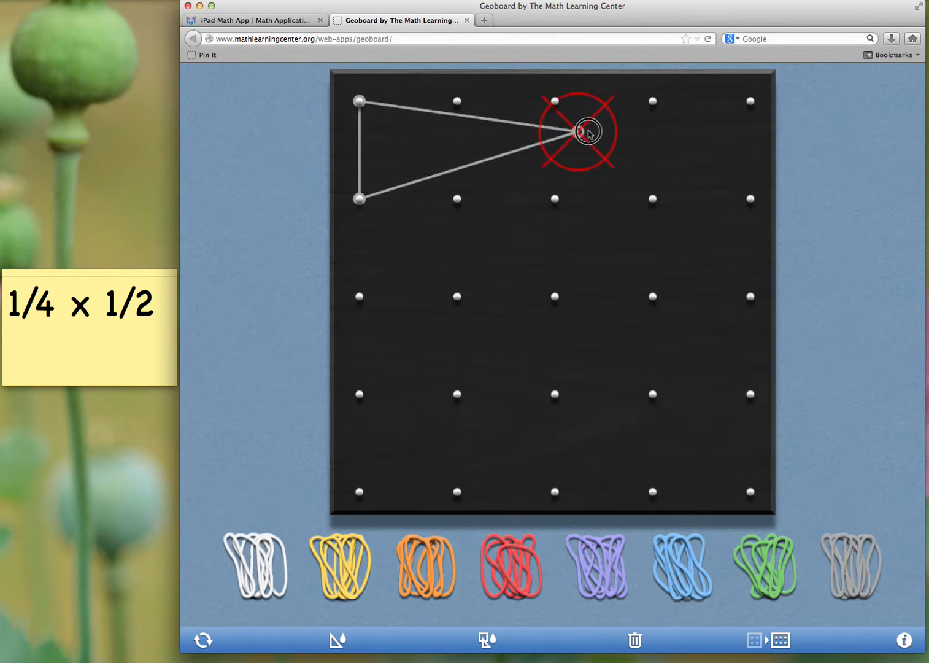
Drag the white band's vertices to the top-right, bottom-right and bottom-left corner pegs.
drag(586, 132, 750, 101)
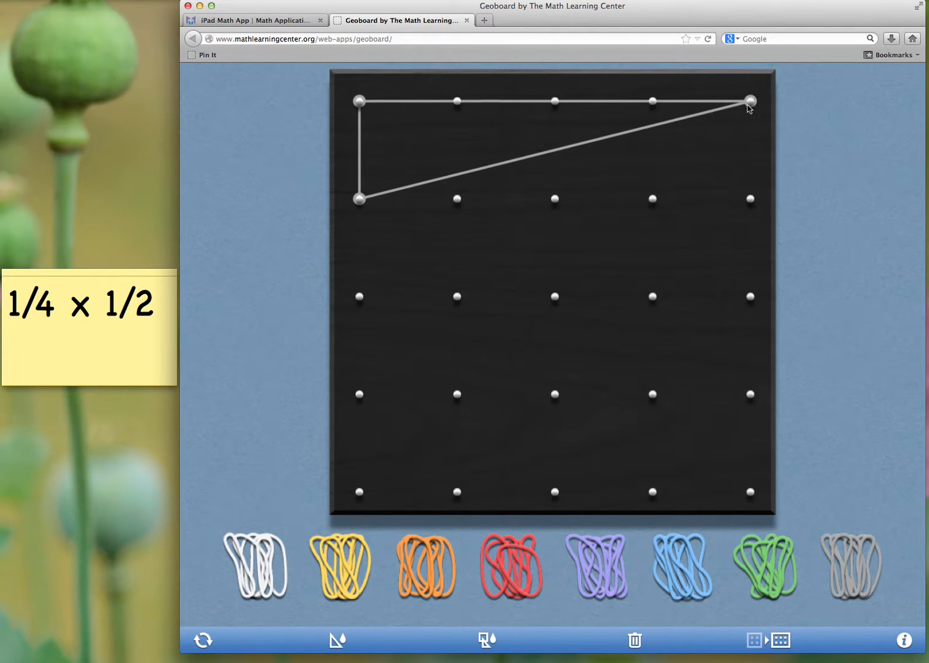
drag(750, 101, 750, 494)
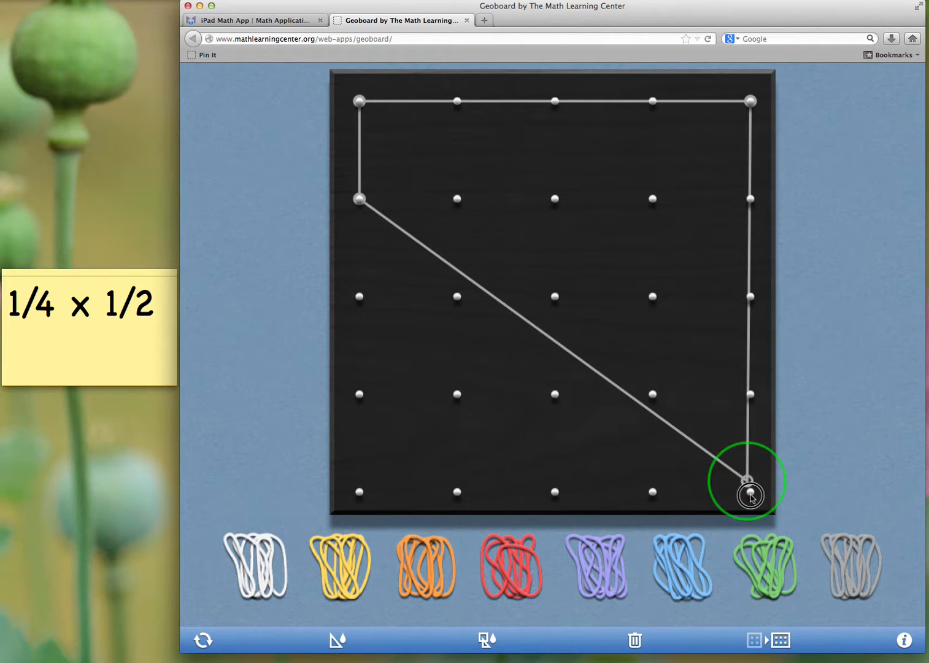
drag(746, 478, 747, 491)
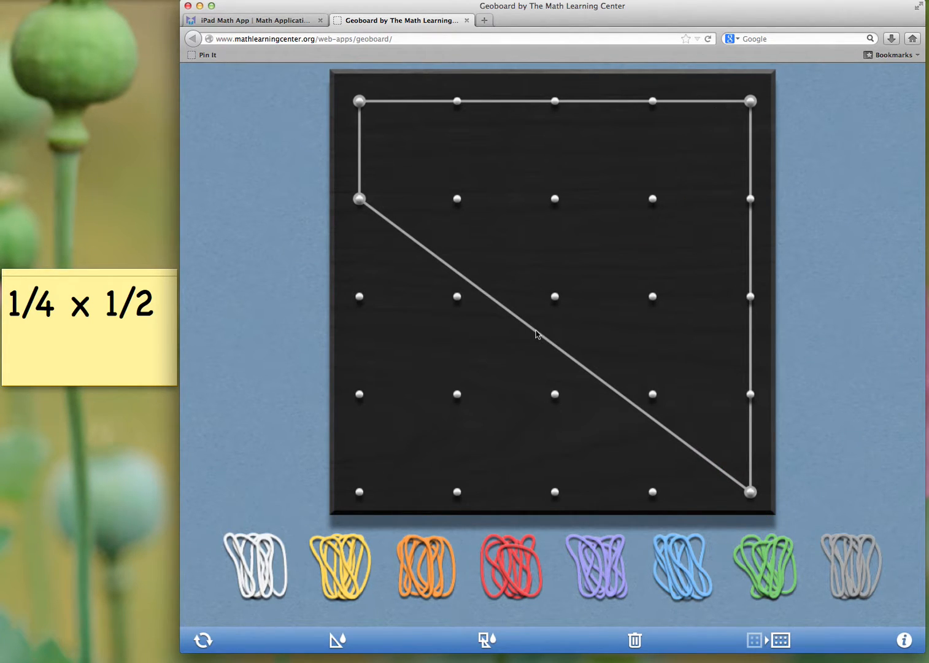
drag(749, 491, 358, 491)
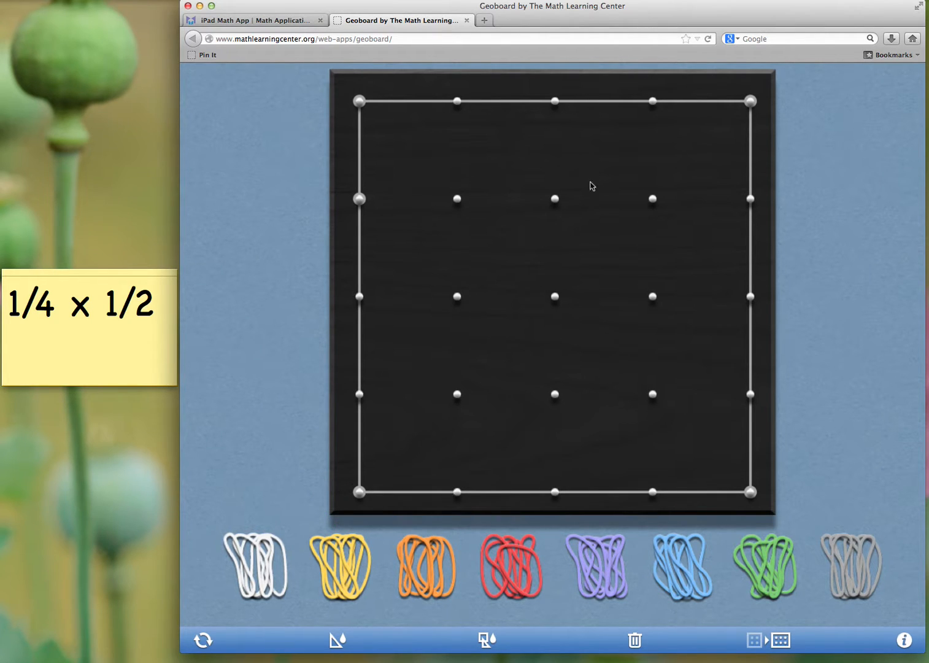
mouse_move(379, 444)
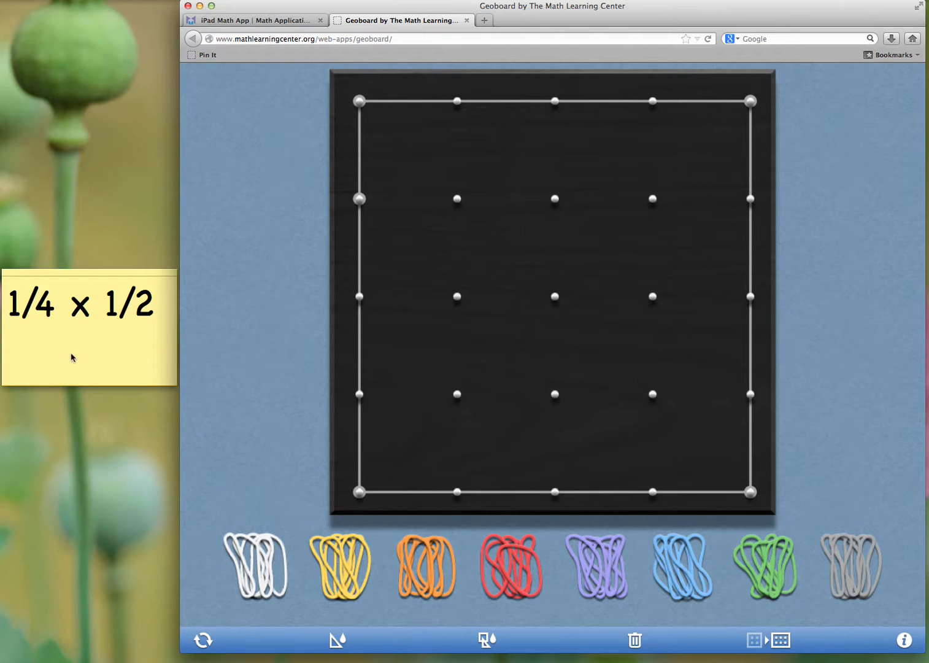
mouse_move(160, 448)
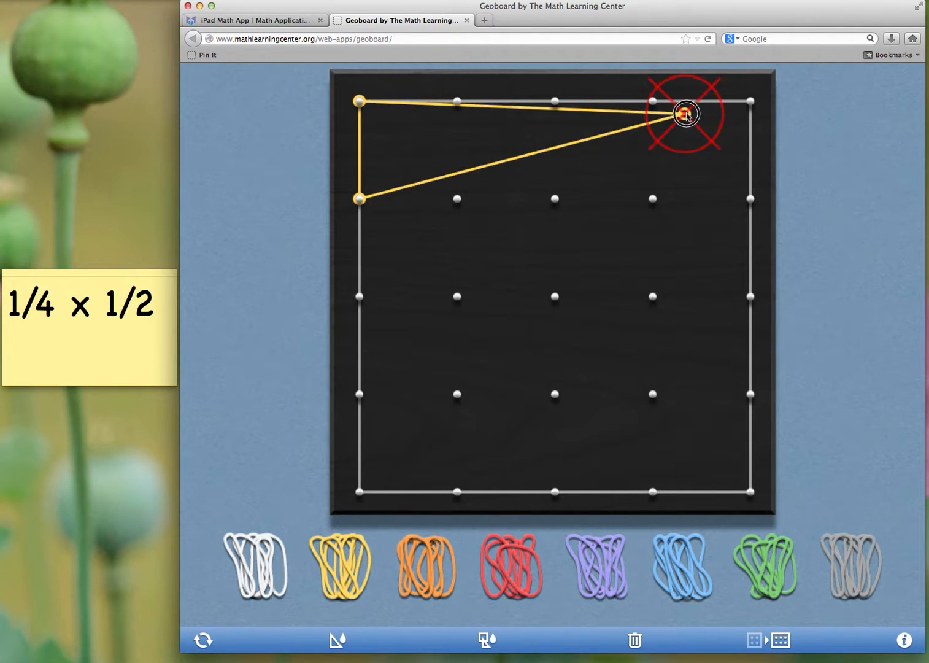
Outline the top and second horizontal fourths with yellow bands across the board.
drag(686, 113, 750, 101)
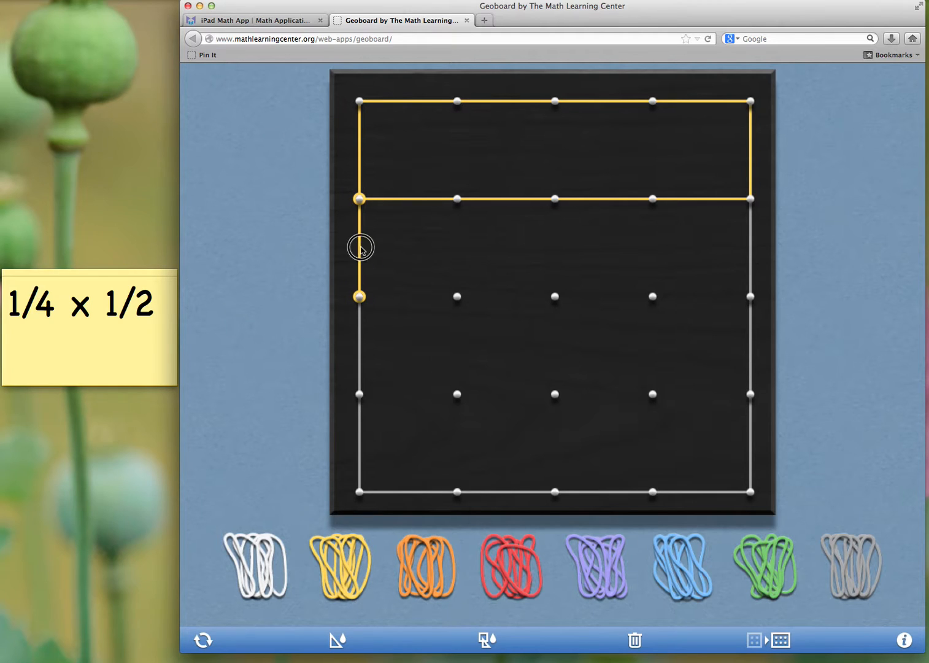
drag(359, 296, 730, 201)
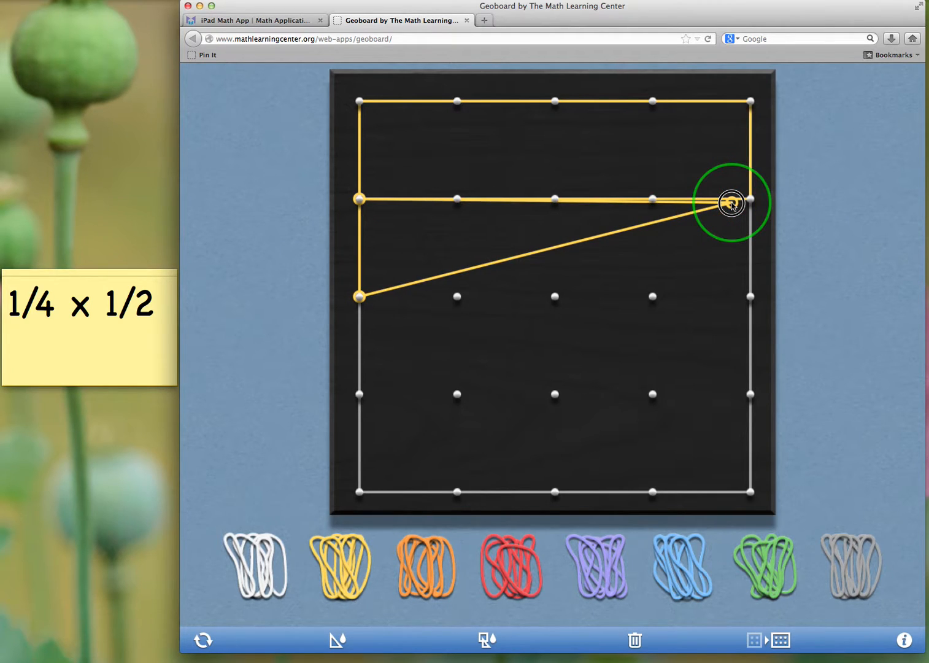
drag(731, 203, 754, 201)
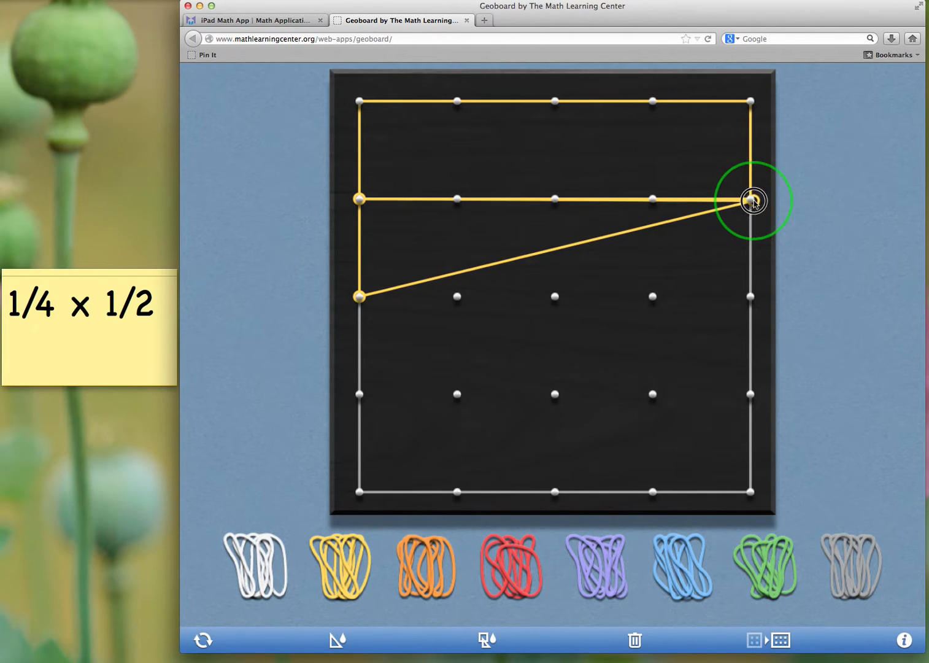
drag(752, 202, 734, 288)
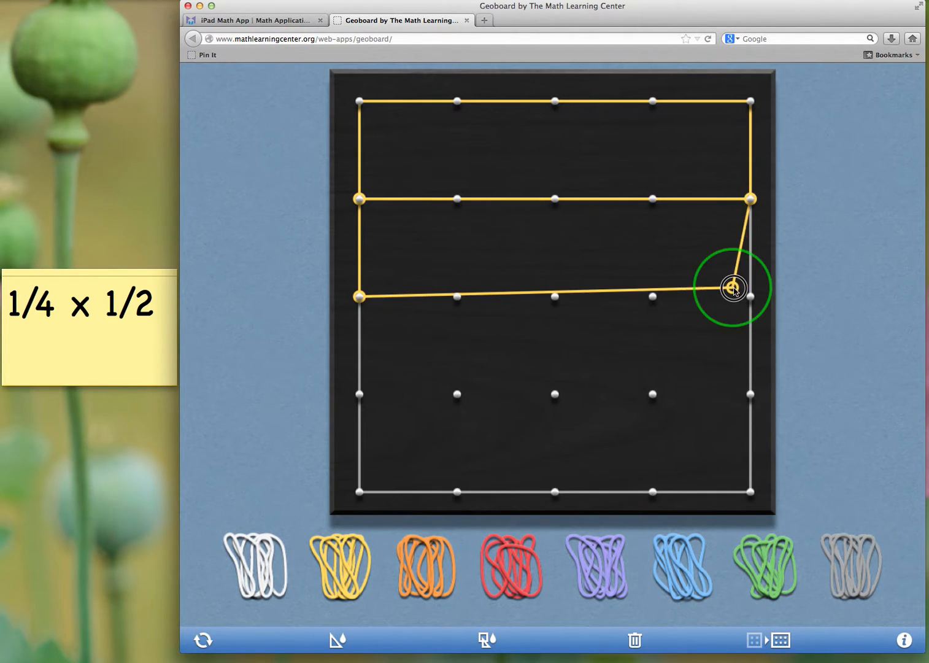
drag(734, 289, 750, 297)
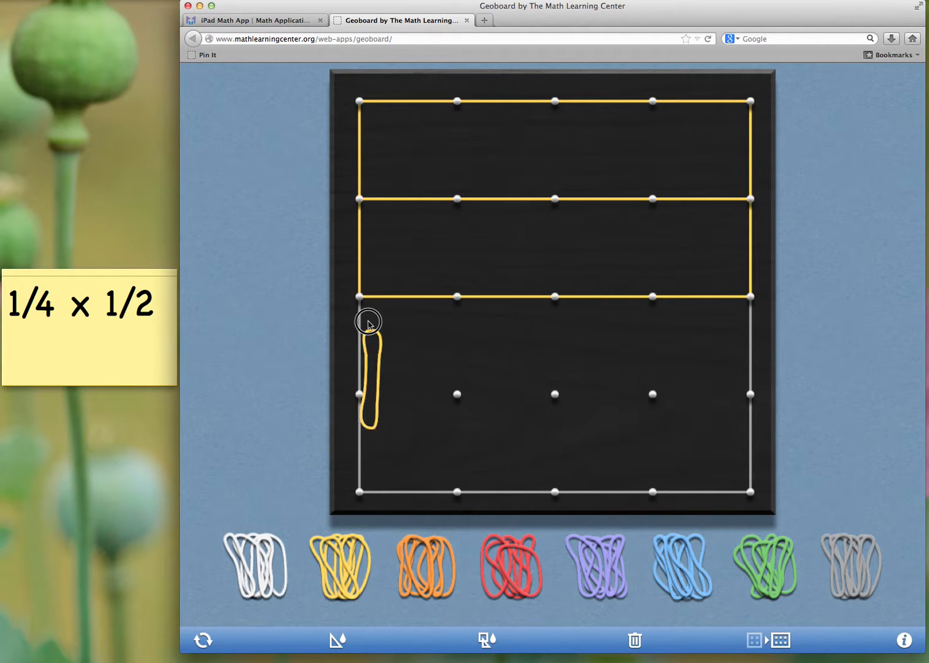
Outline the third and bottom horizontal fourths with yellow bands.
drag(368, 322, 727, 322)
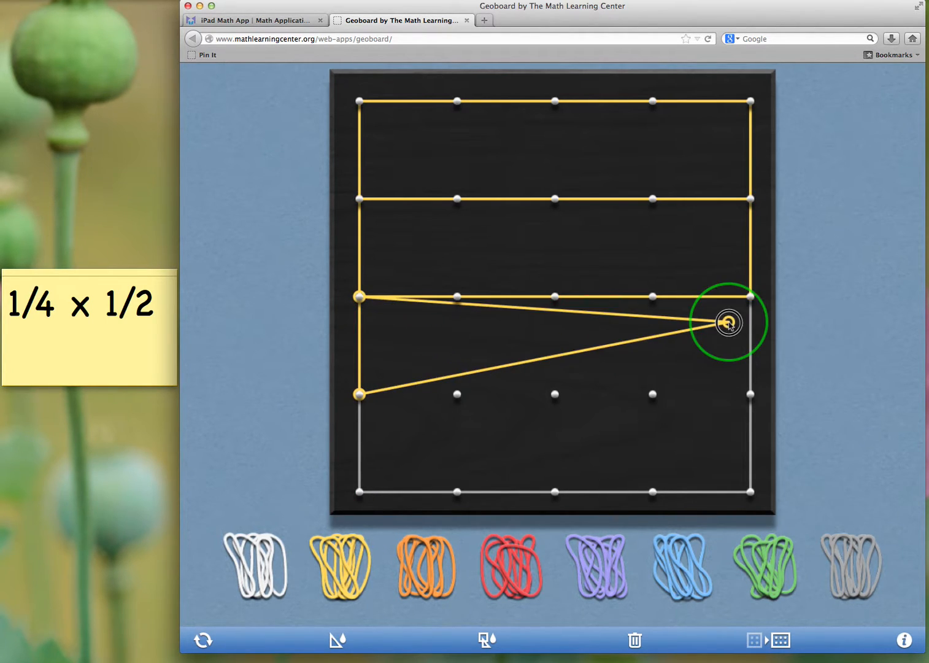
drag(727, 322, 752, 298)
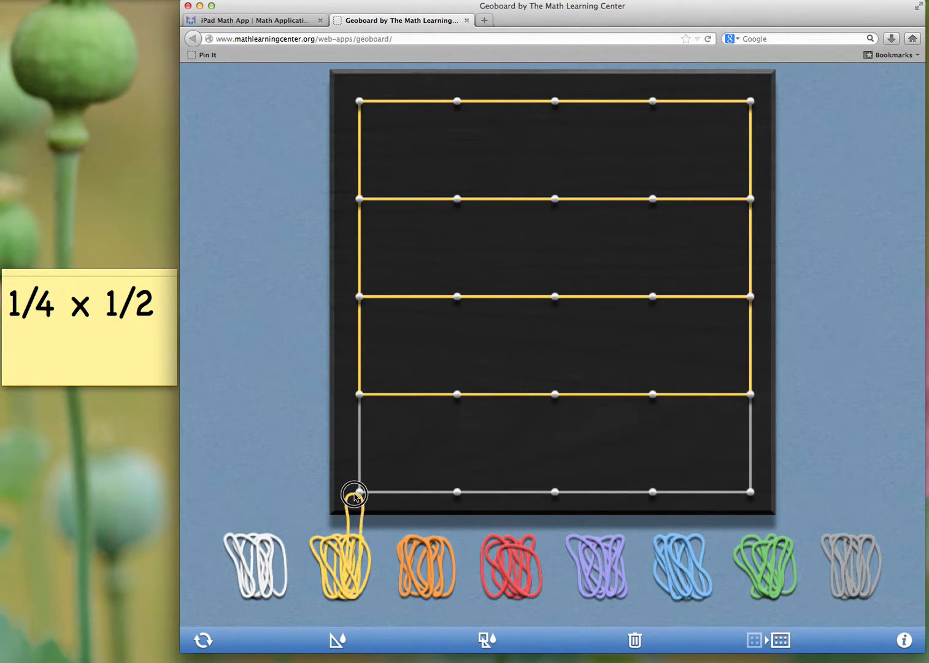
drag(356, 492, 449, 430)
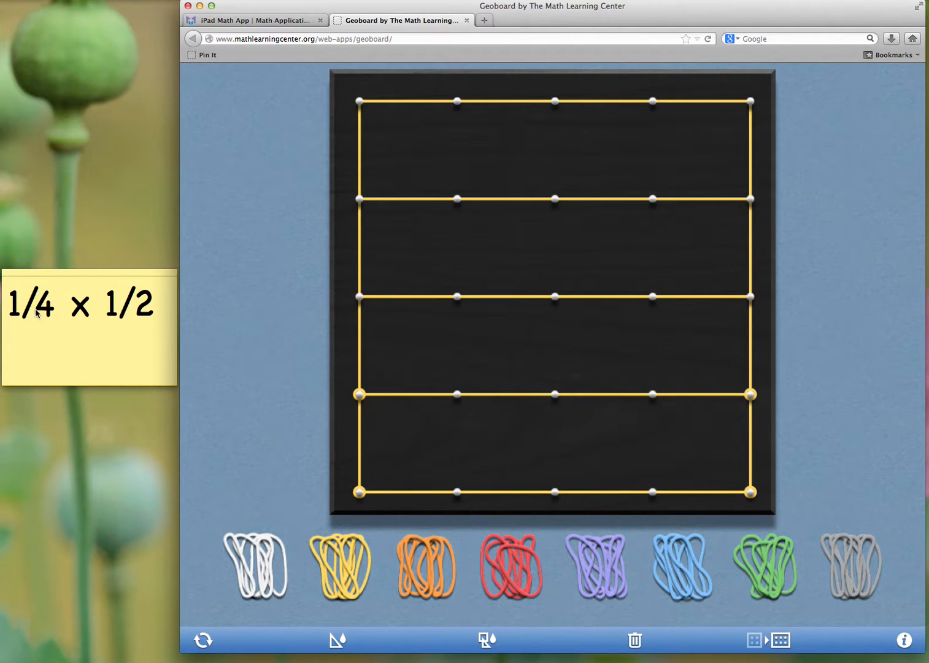
mouse_move(366, 161)
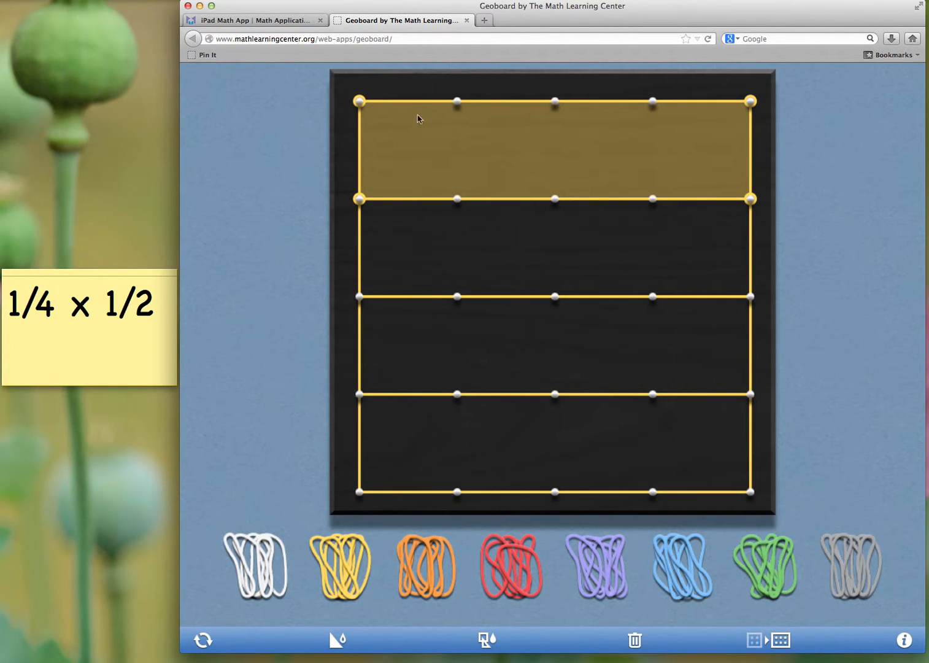
mouse_move(370, 161)
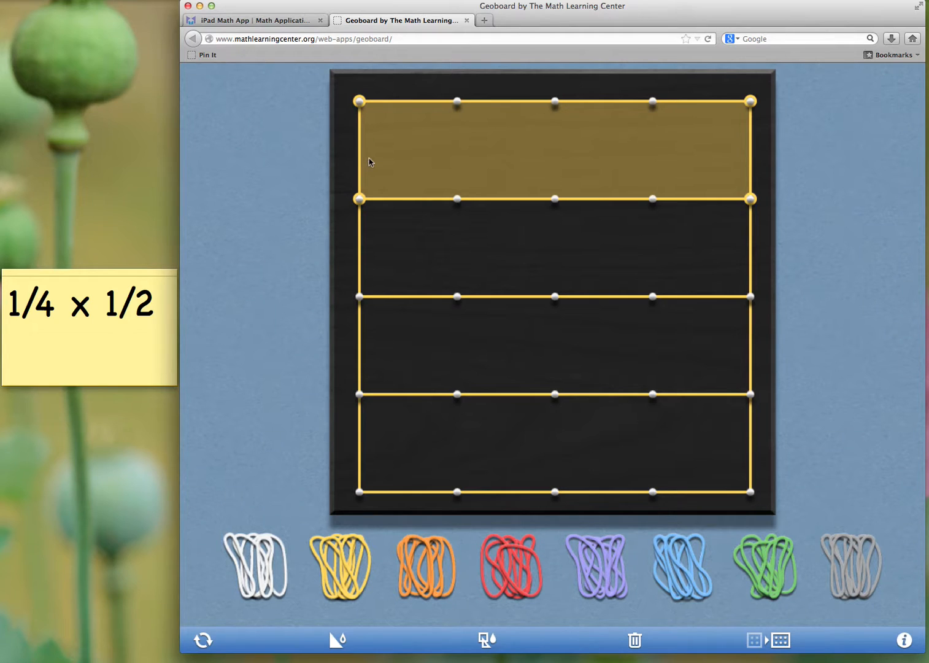
mouse_move(337, 415)
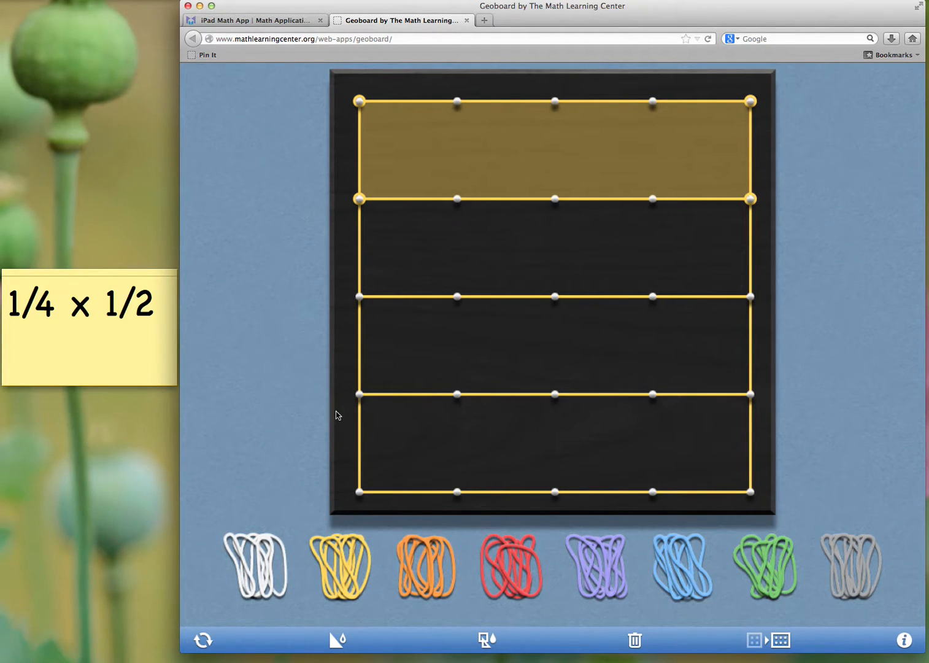
mouse_move(318, 227)
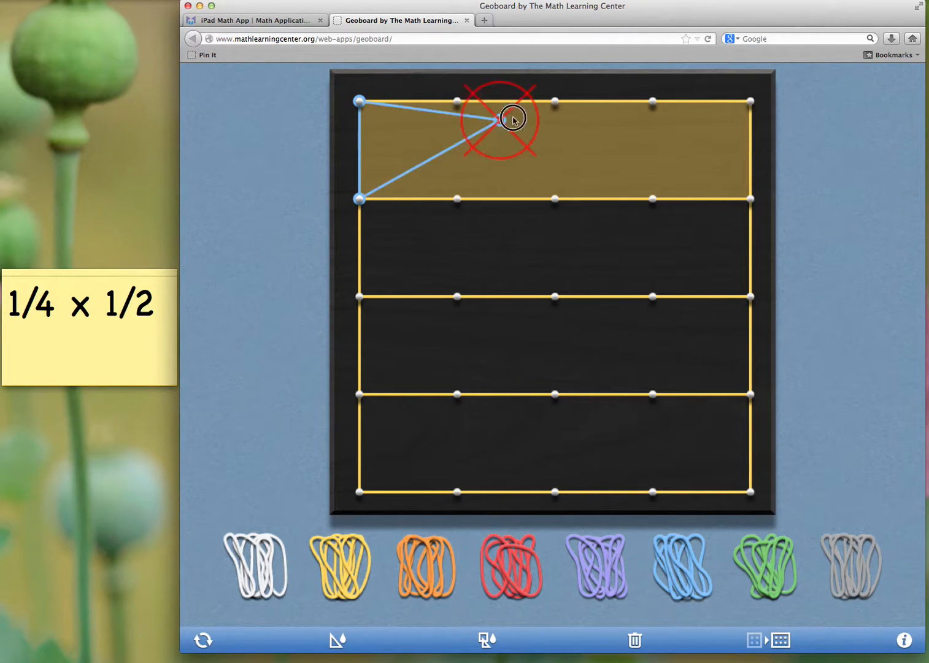
Outline the left half of the board with a blue band through the top middle peg.
drag(512, 118, 555, 101)
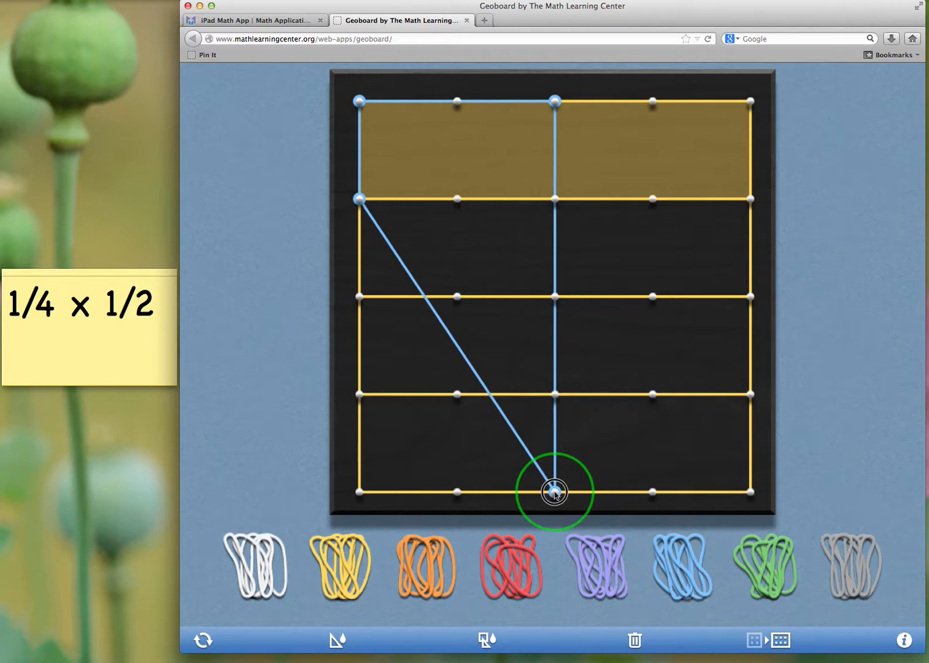
drag(554, 491, 364, 491)
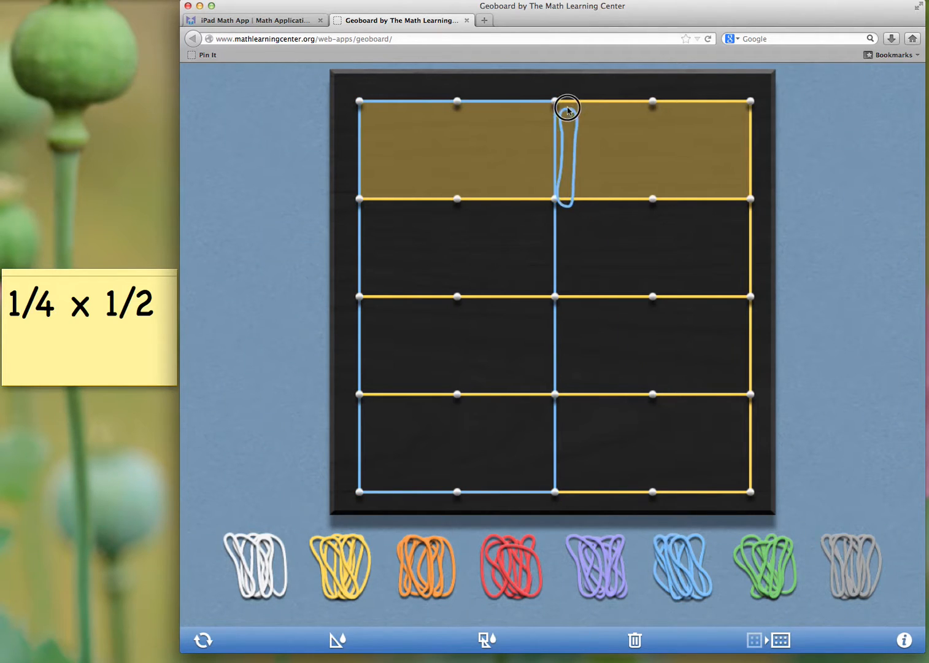
Outline the right half with a second blue band from the top middle to the right corners.
drag(565, 107, 731, 103)
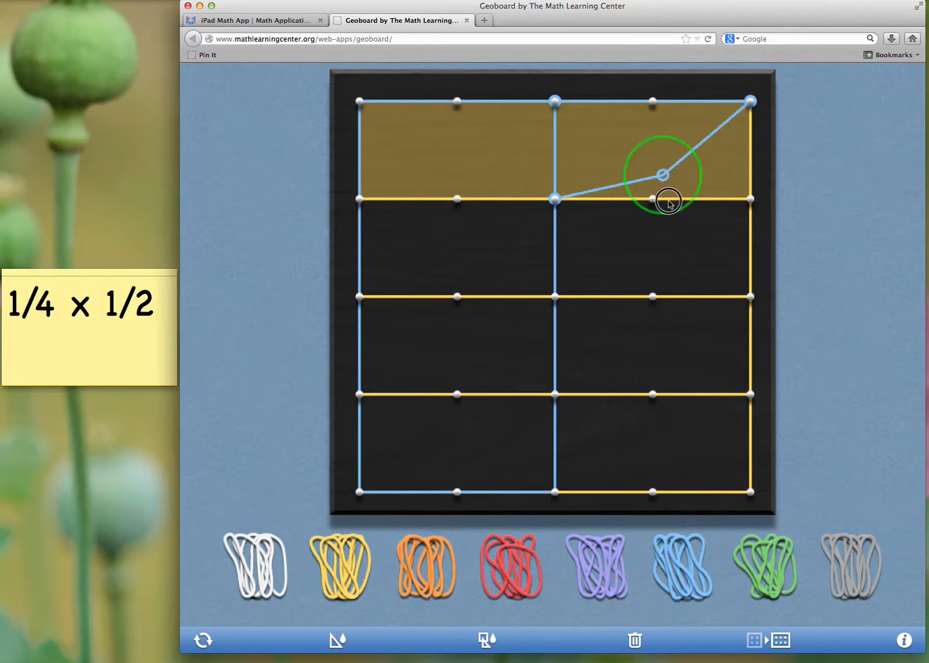
drag(668, 201, 751, 494)
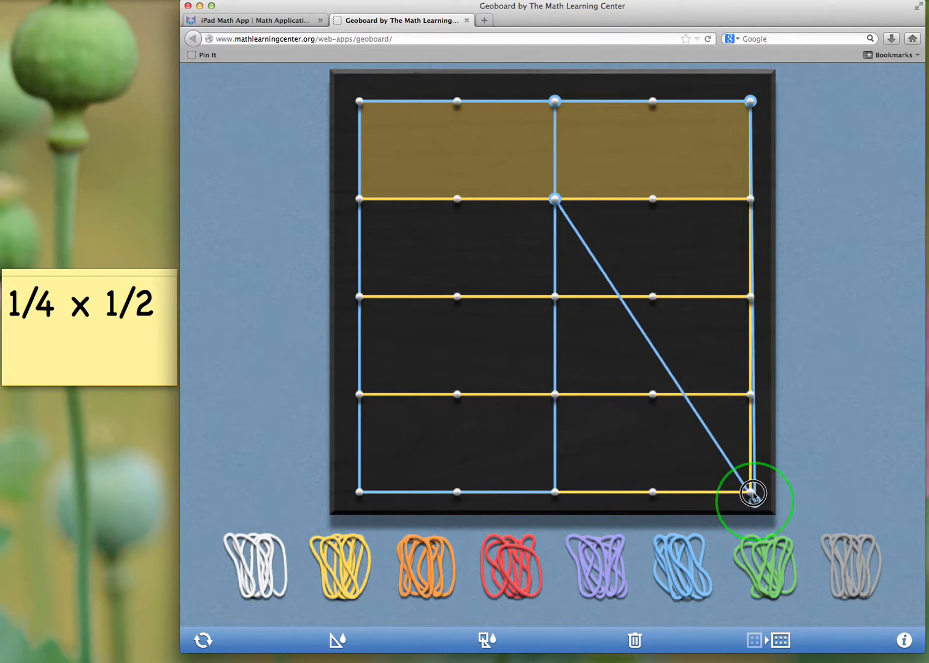
drag(752, 495, 552, 494)
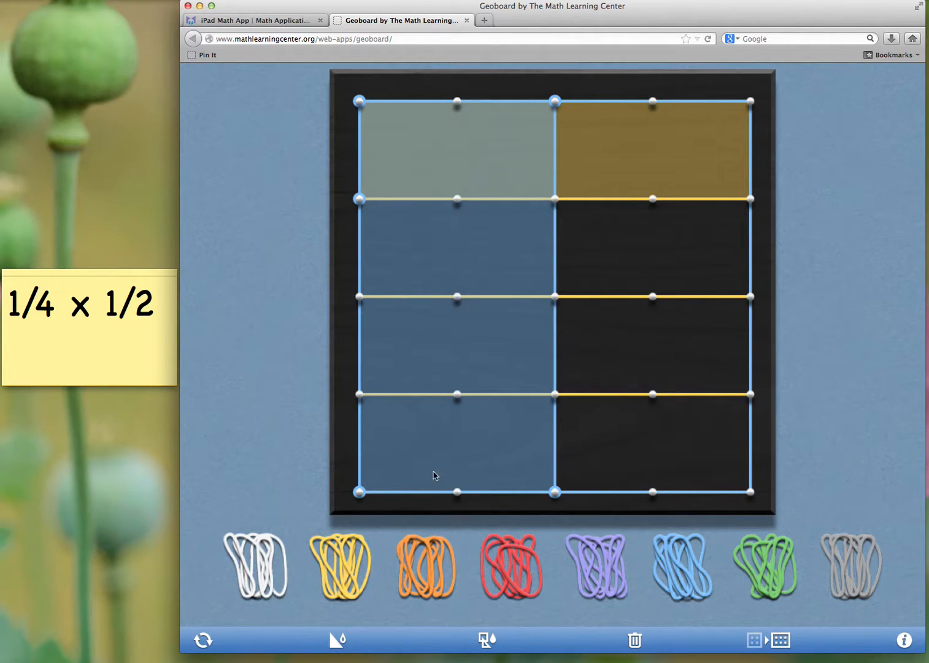
mouse_move(389, 119)
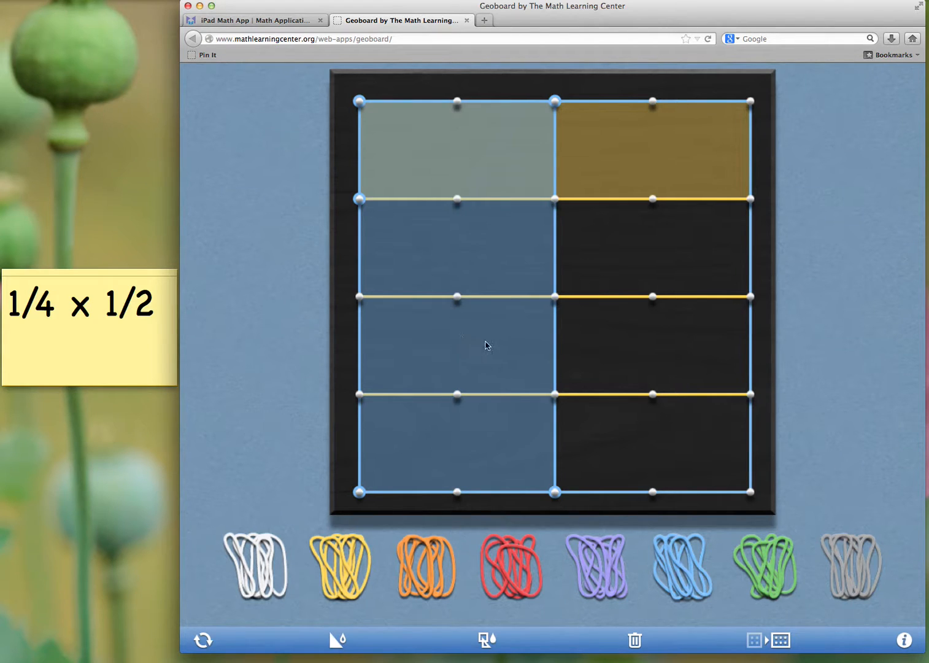
mouse_move(346, 128)
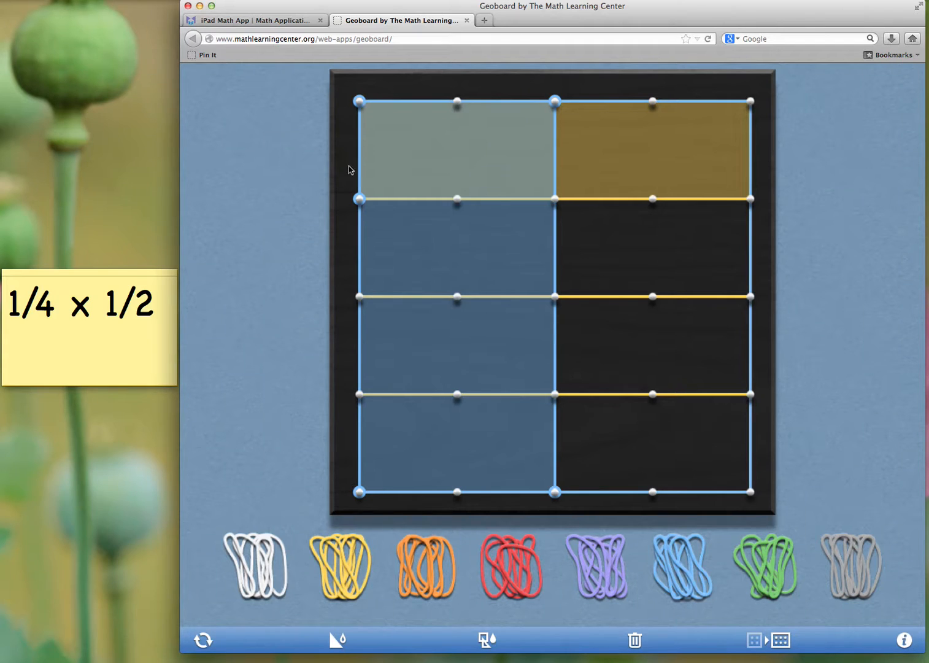
mouse_move(631, 146)
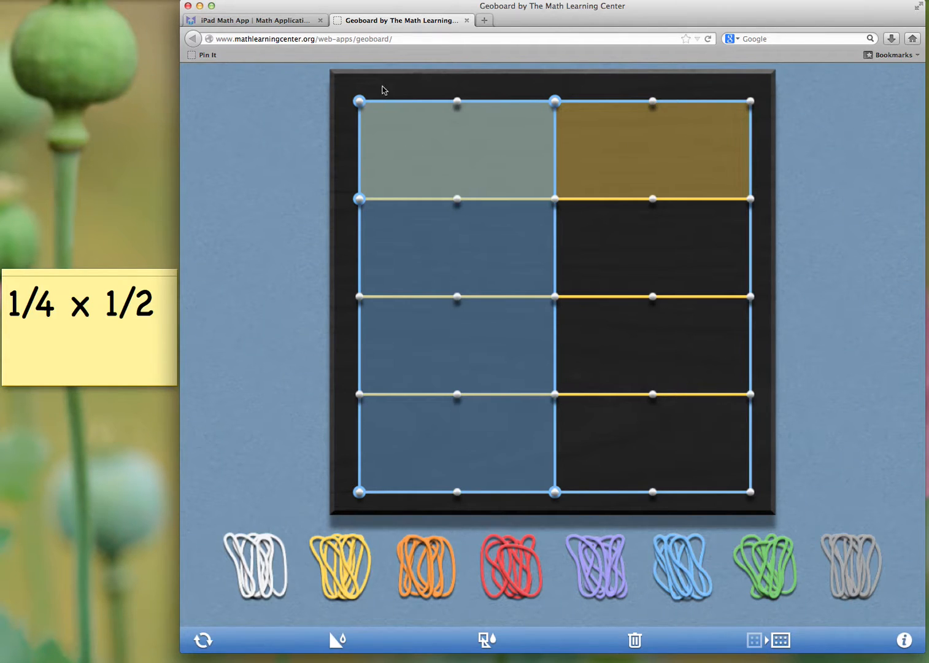
mouse_move(447, 87)
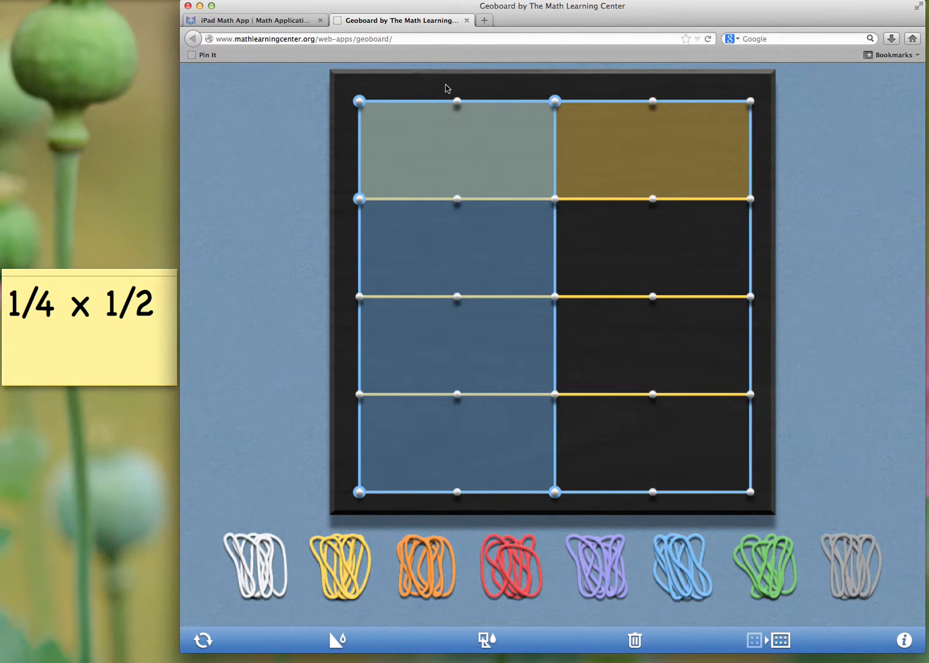
mouse_move(457, 140)
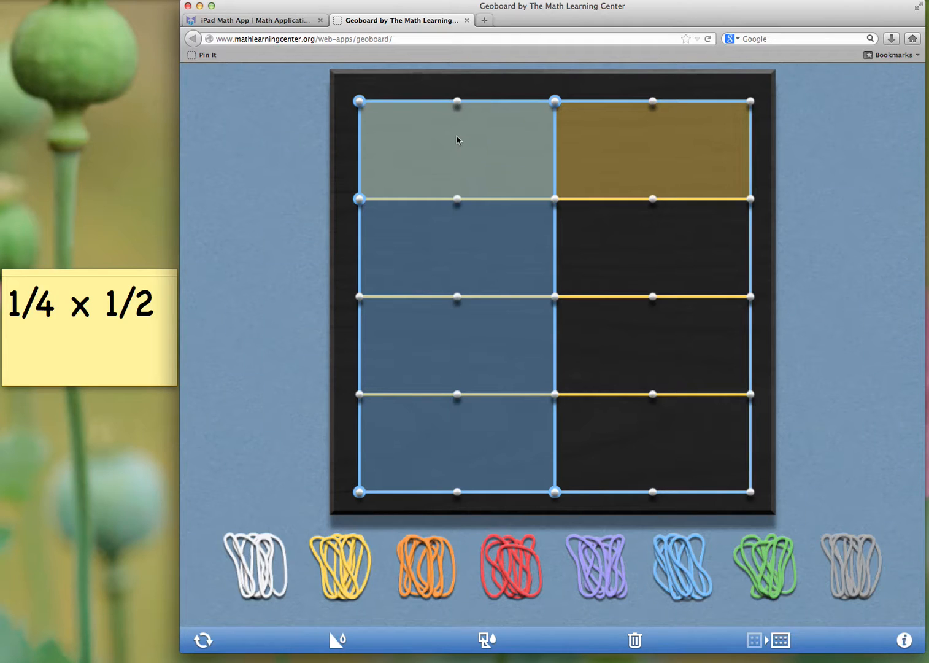
mouse_move(495, 162)
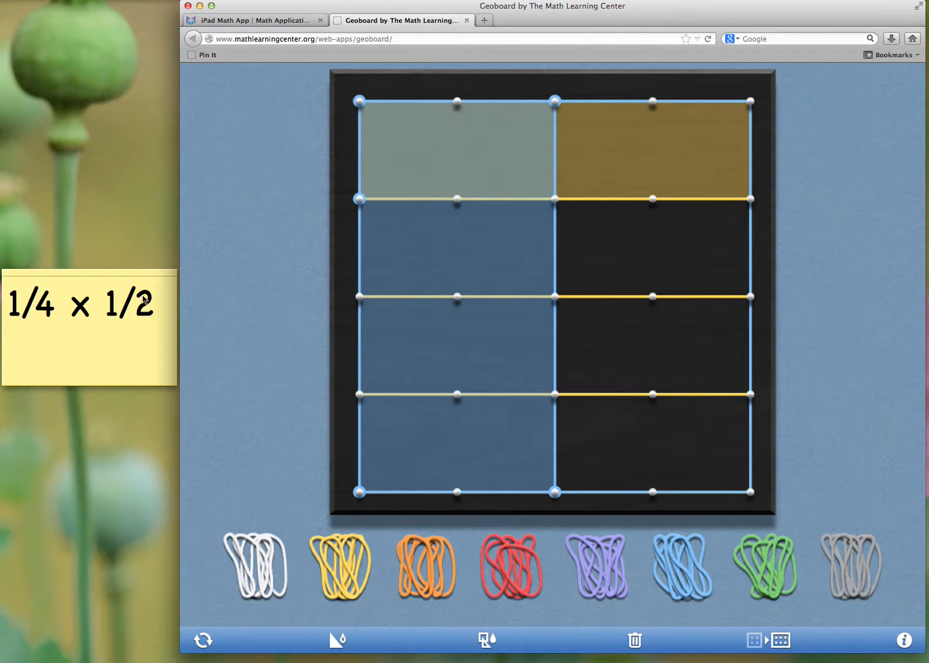
mouse_move(351, 123)
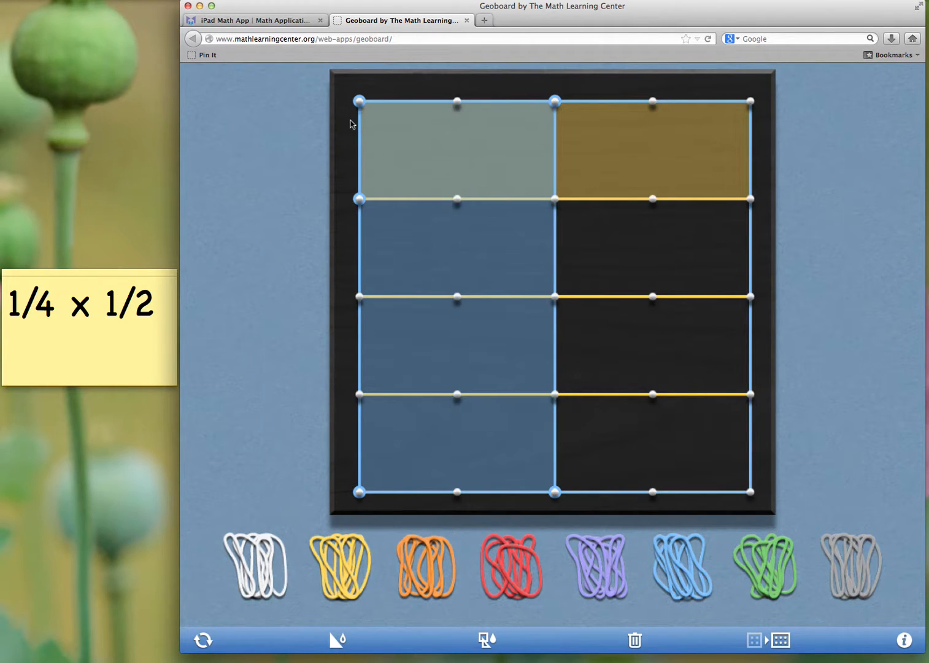
mouse_move(409, 91)
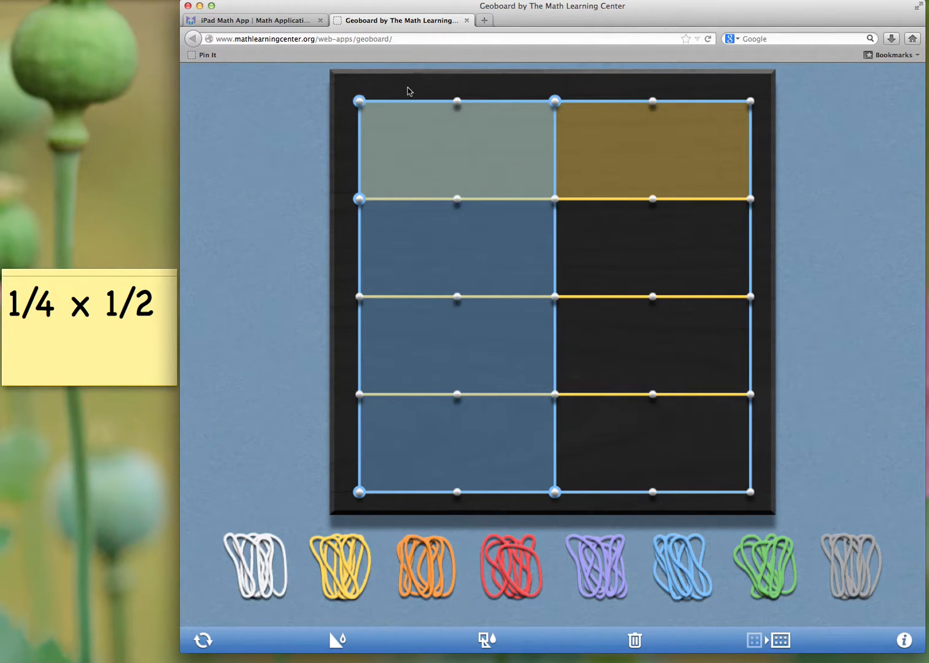
mouse_move(480, 140)
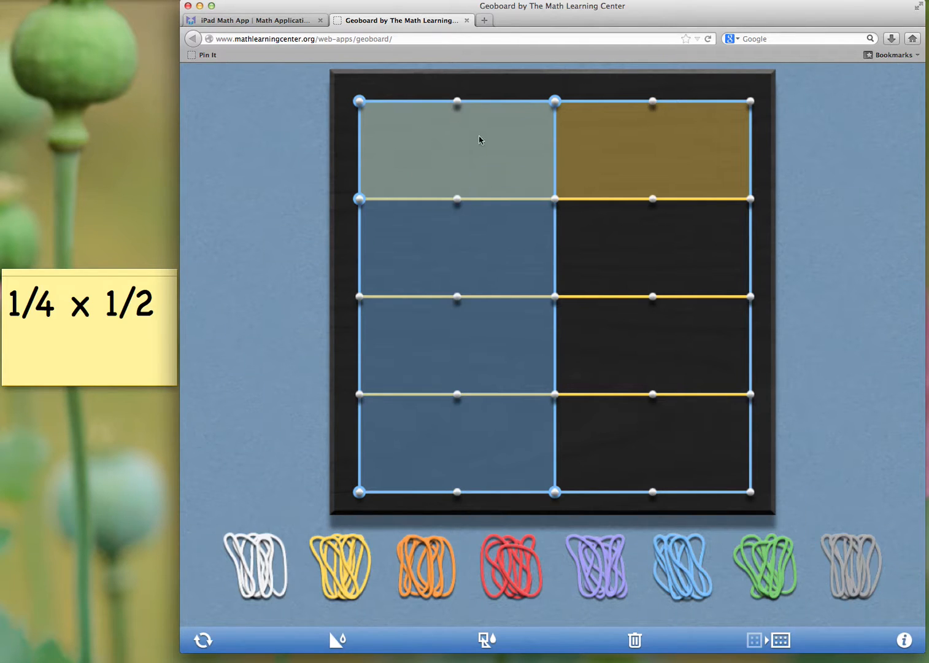
mouse_move(461, 96)
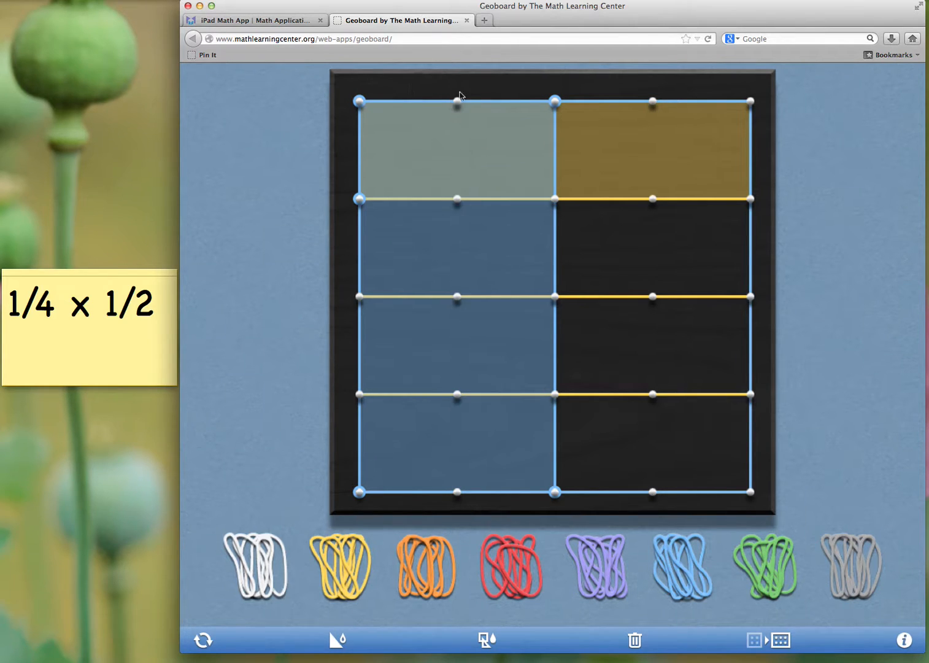
mouse_move(393, 158)
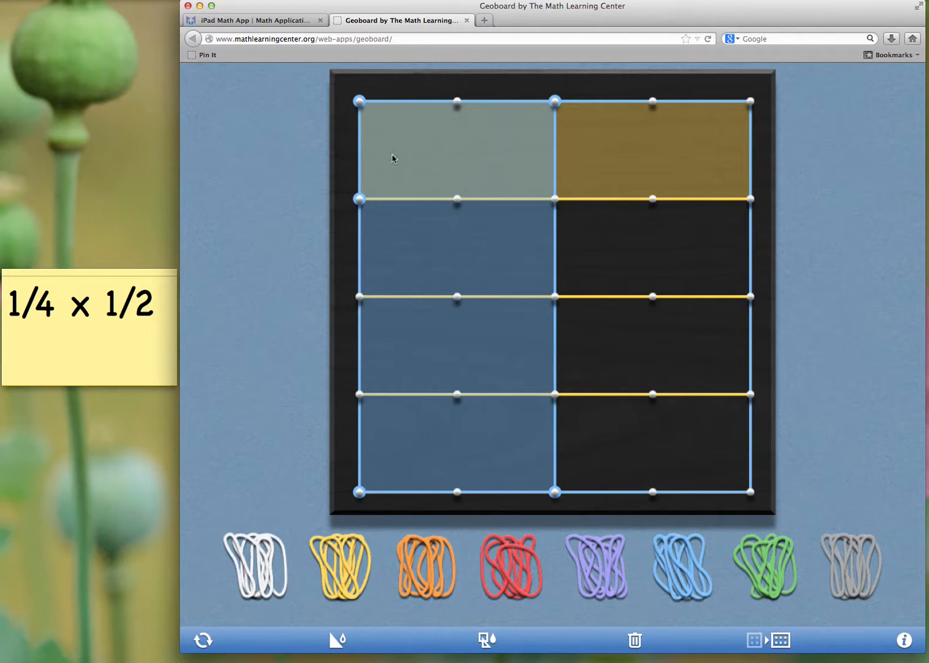
mouse_move(501, 152)
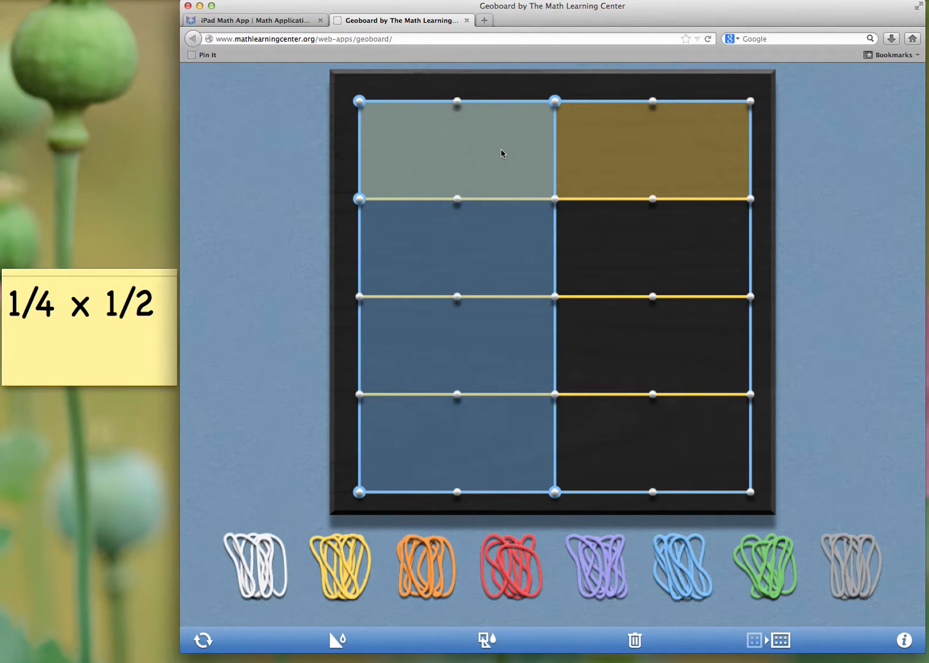
mouse_move(415, 99)
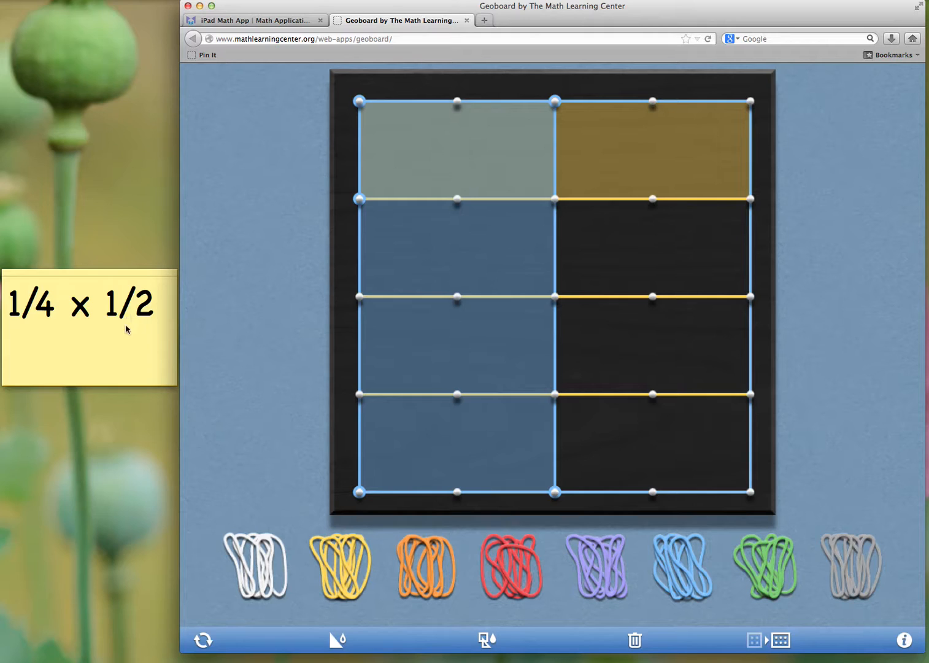
mouse_move(405, 147)
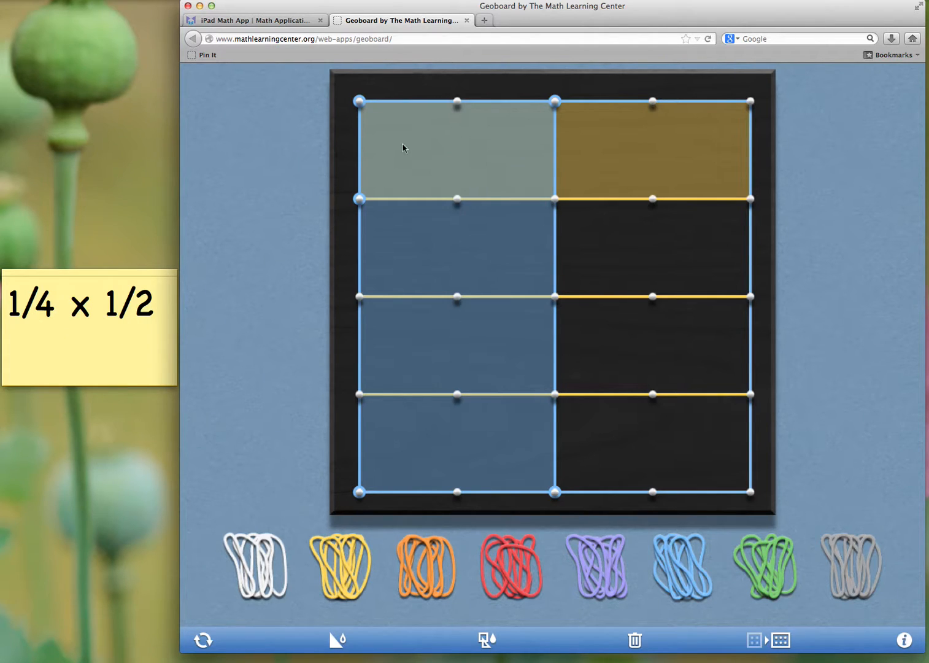
mouse_move(447, 171)
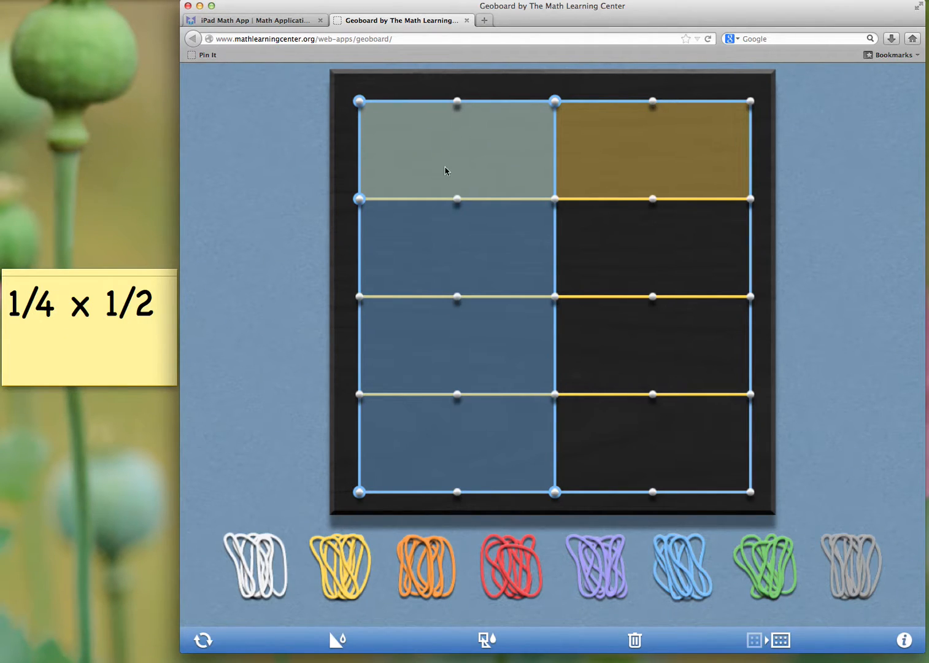
mouse_move(475, 149)
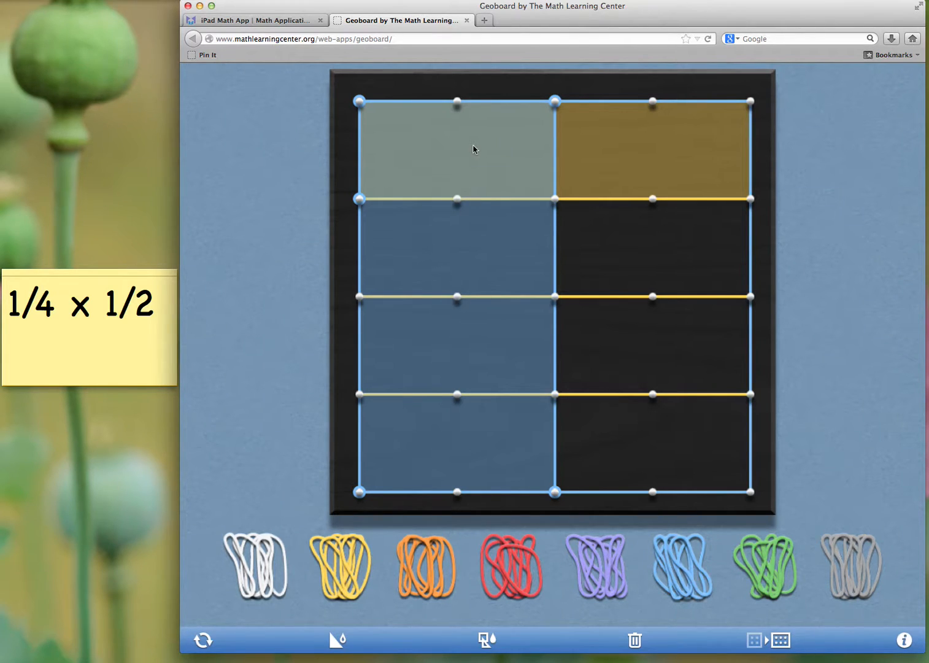
mouse_move(445, 143)
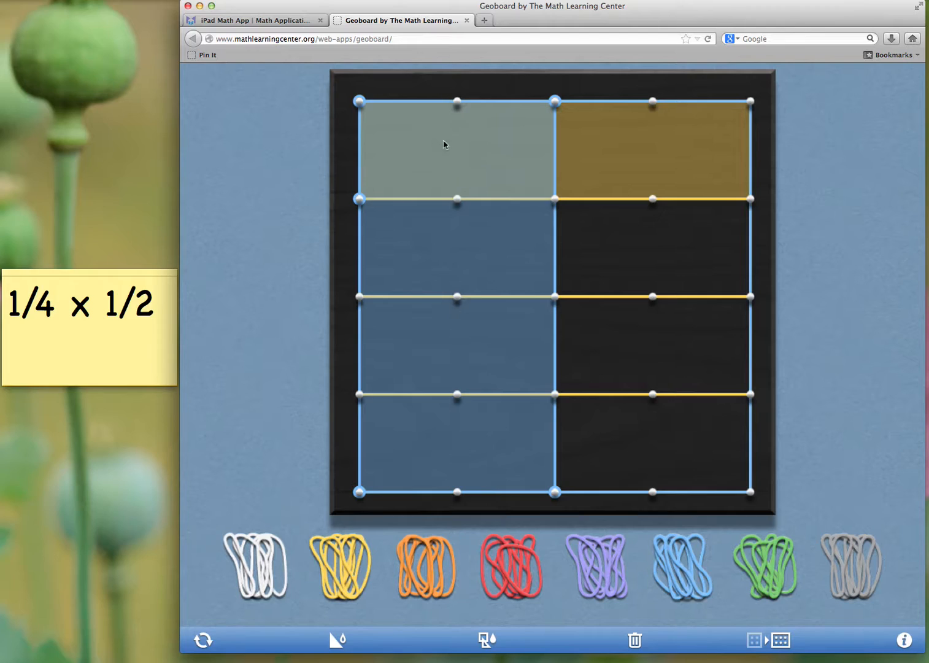